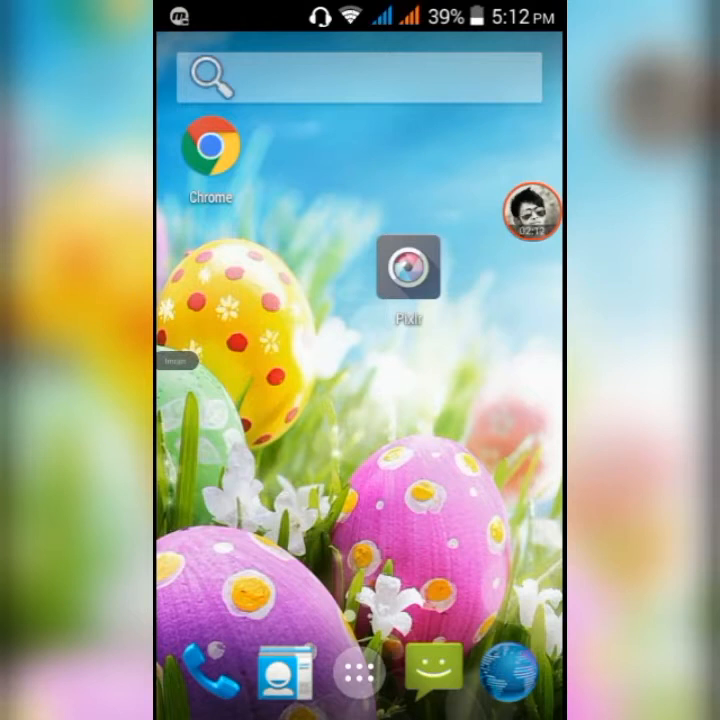
Browse the app drawer's installed apps toward the Play Store icon.
left_click(360, 672)
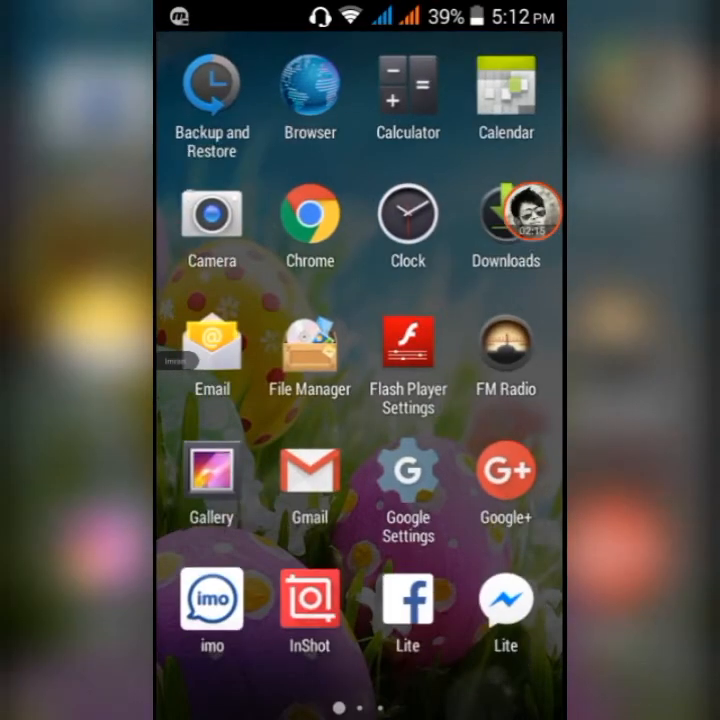
scroll("left", 3)
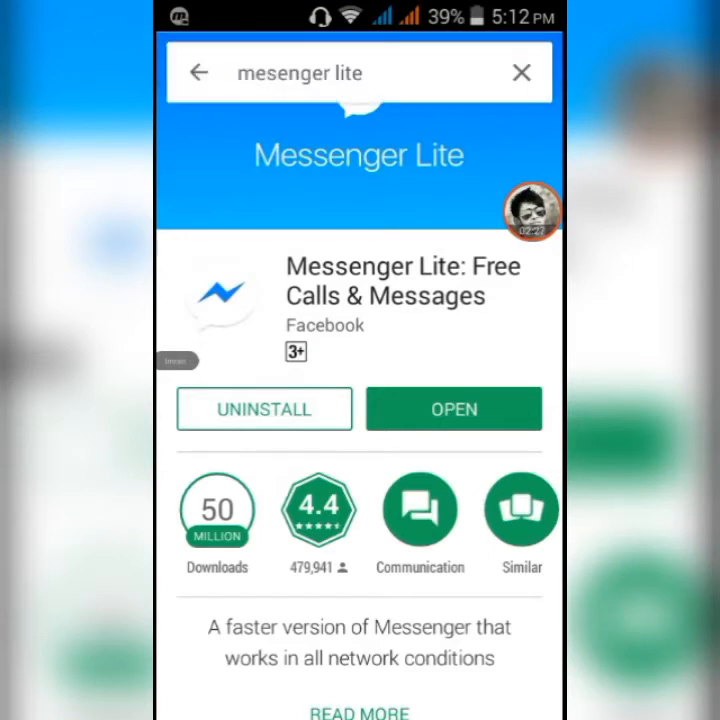
Search the Play Store for 'crom' and pick the Google Chrome: Fast & Secure listing.
left_click(452, 408)
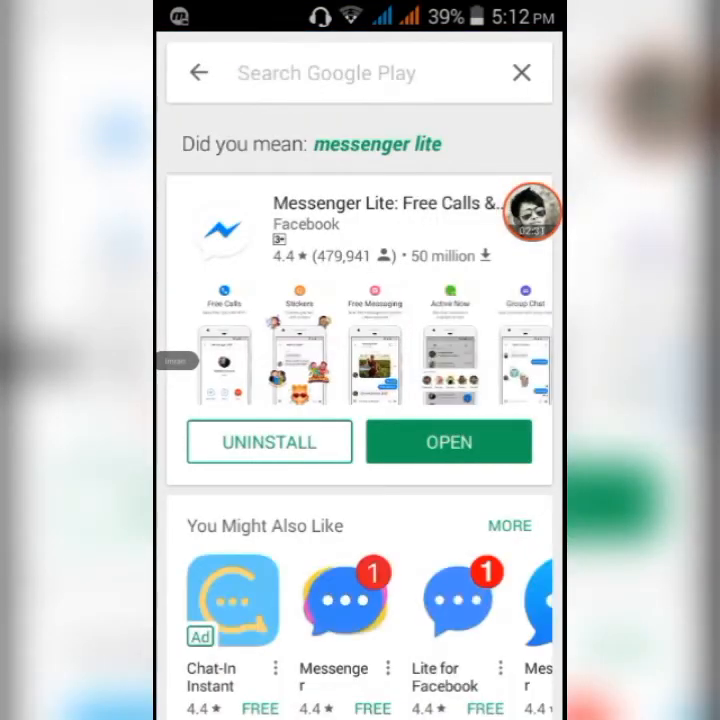
left_click(340, 72)
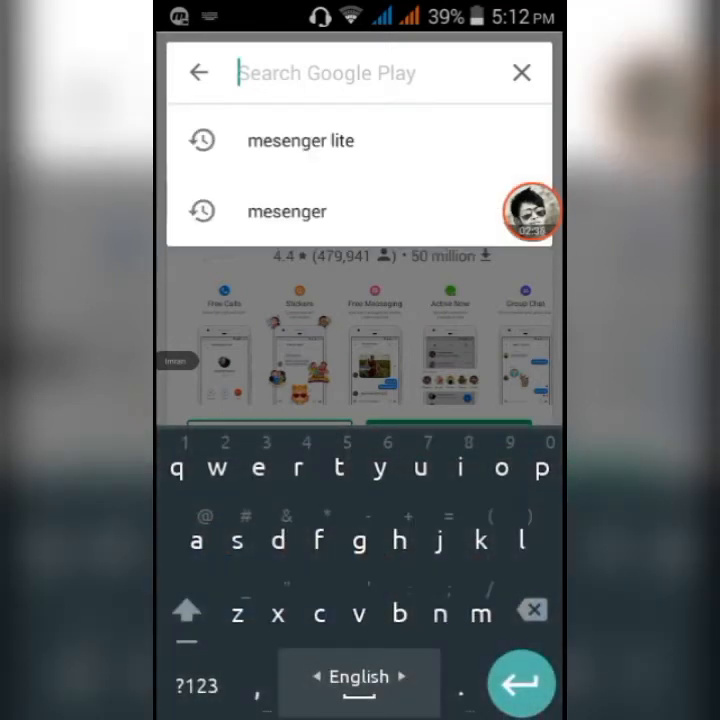
type("crom")
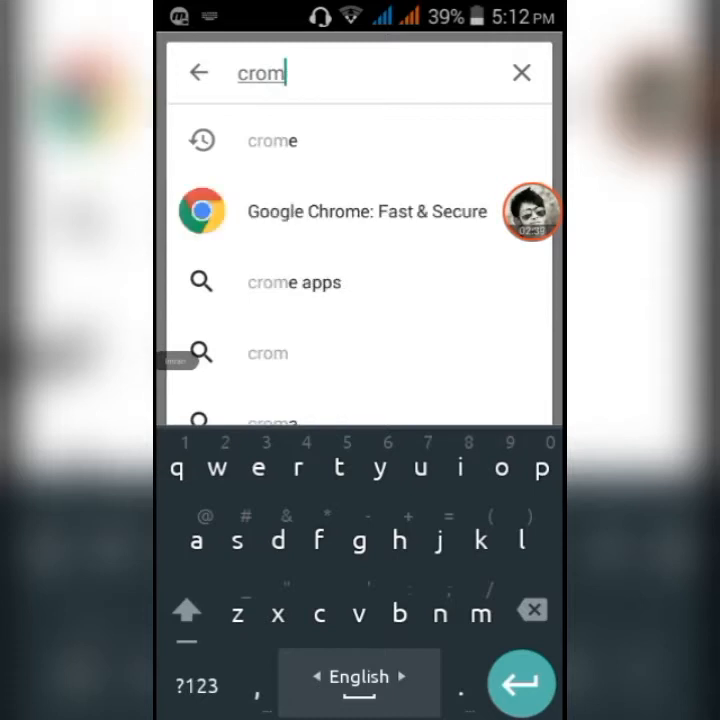
left_click(520, 72)
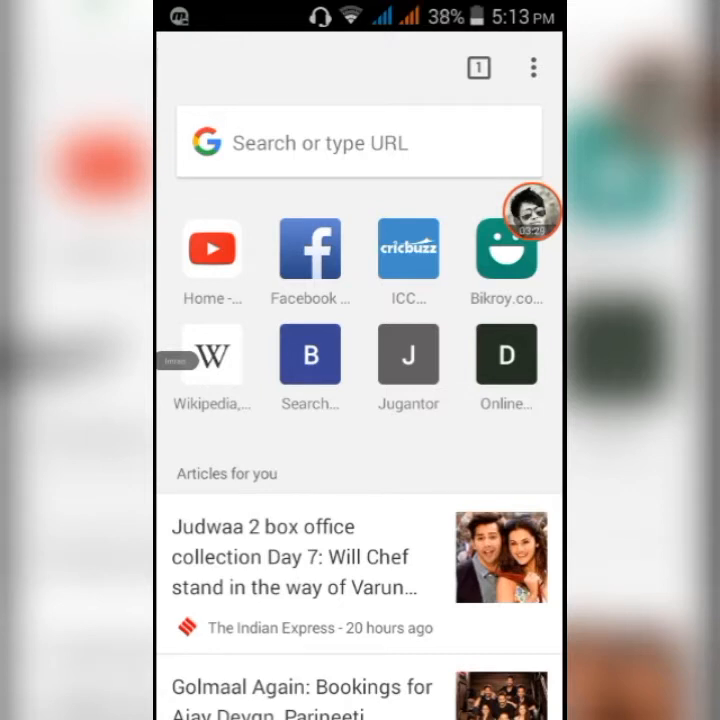
left_click(532, 68)
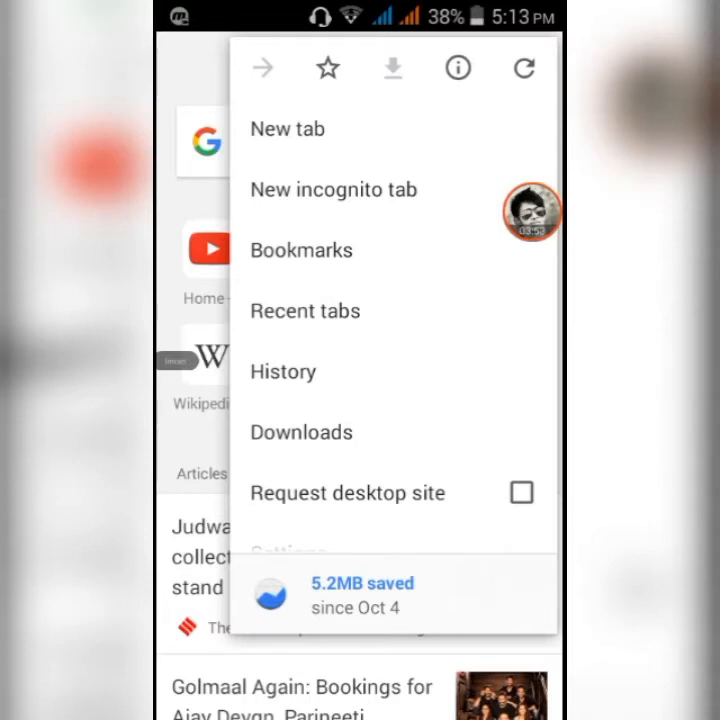
left_click(520, 492)
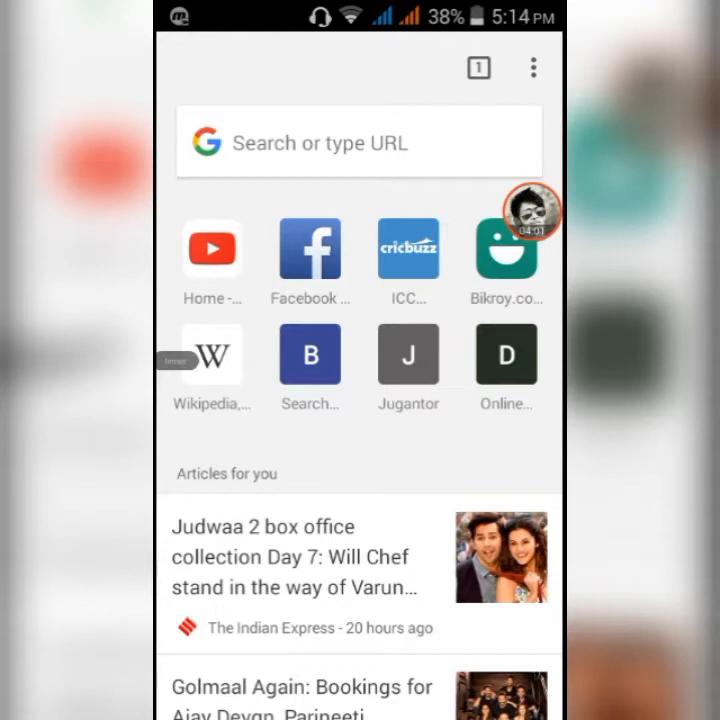
Run a Google web search for 'image' from Chrome's omnibox and browse the results.
left_click(358, 142)
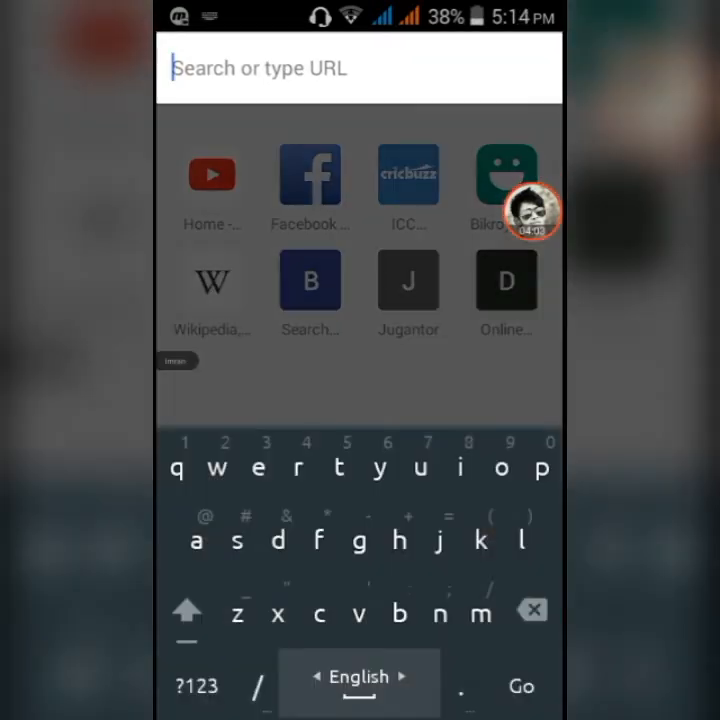
type("i")
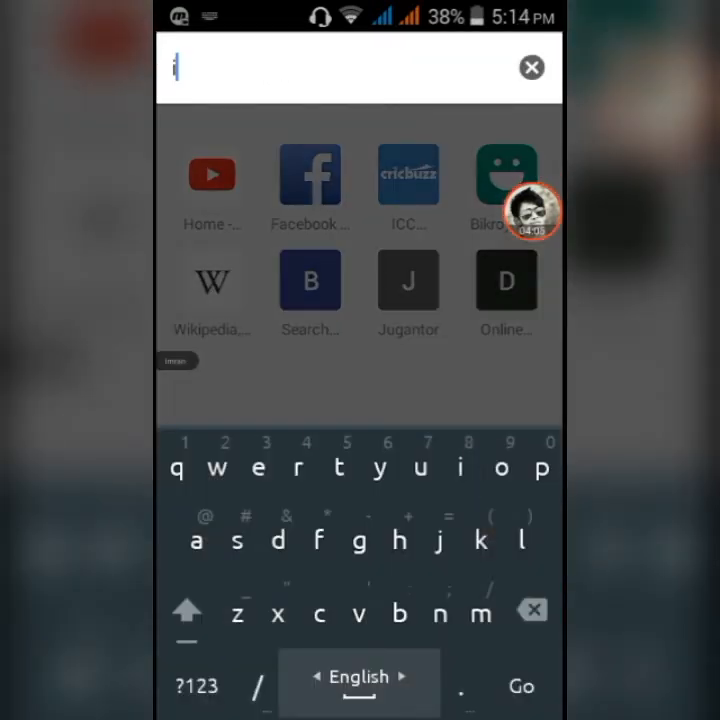
type("image")
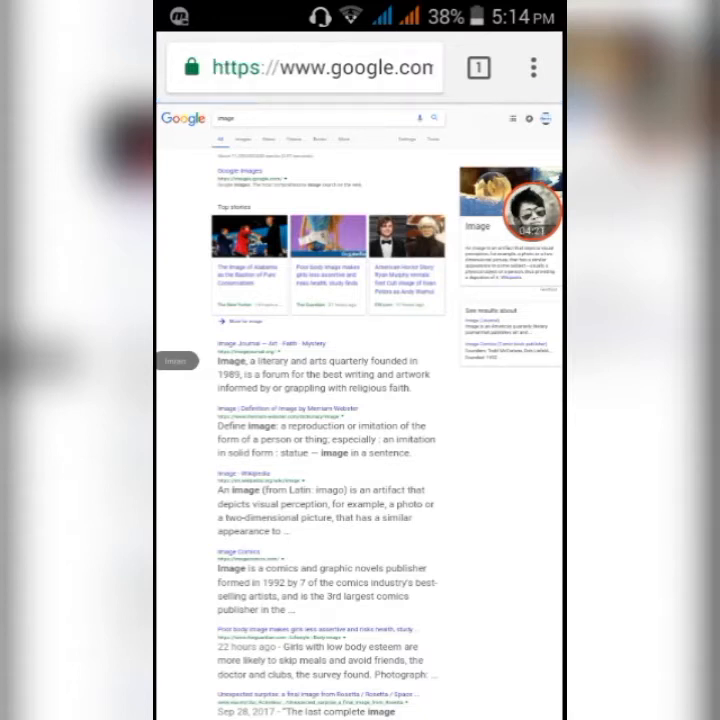
scroll("down", 3)
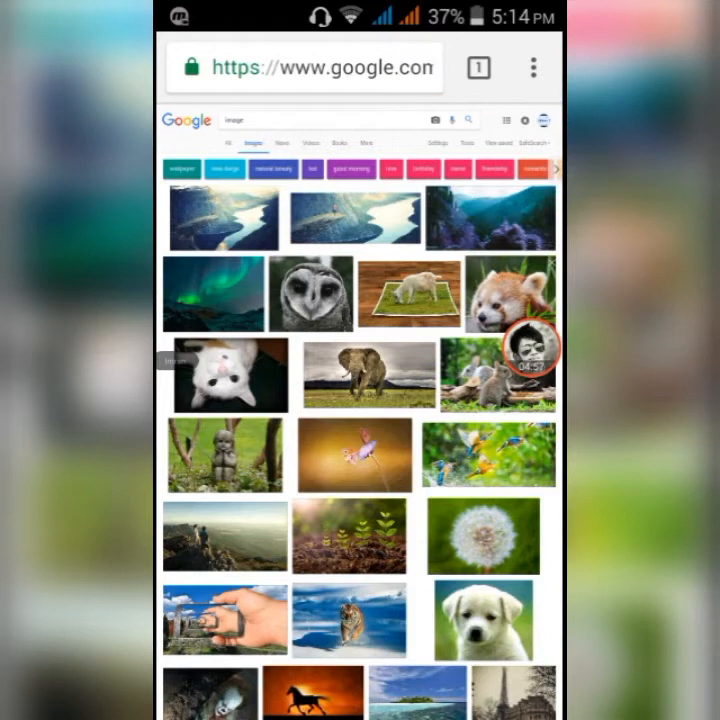
Scroll the desktop-view Google results toward the search box's camera icon.
scroll("down", 3)
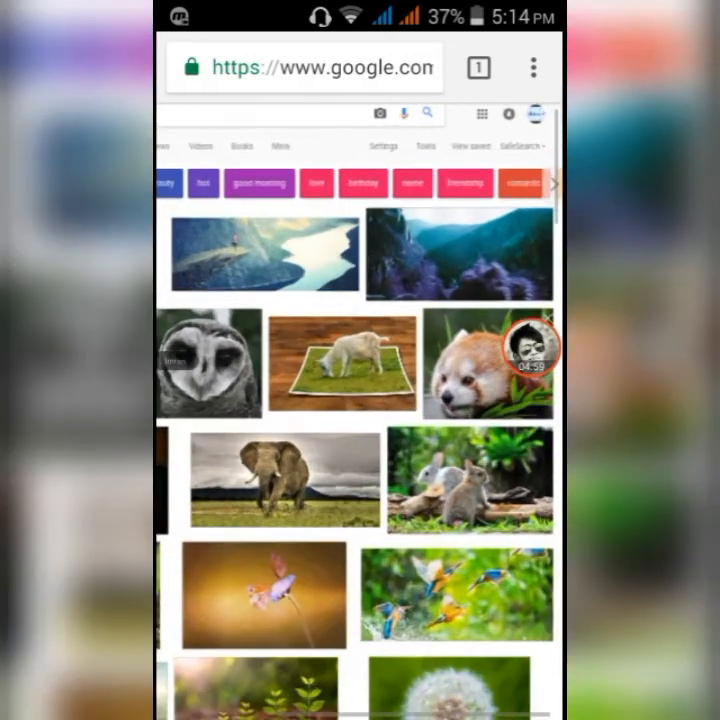
scroll("down", 3)
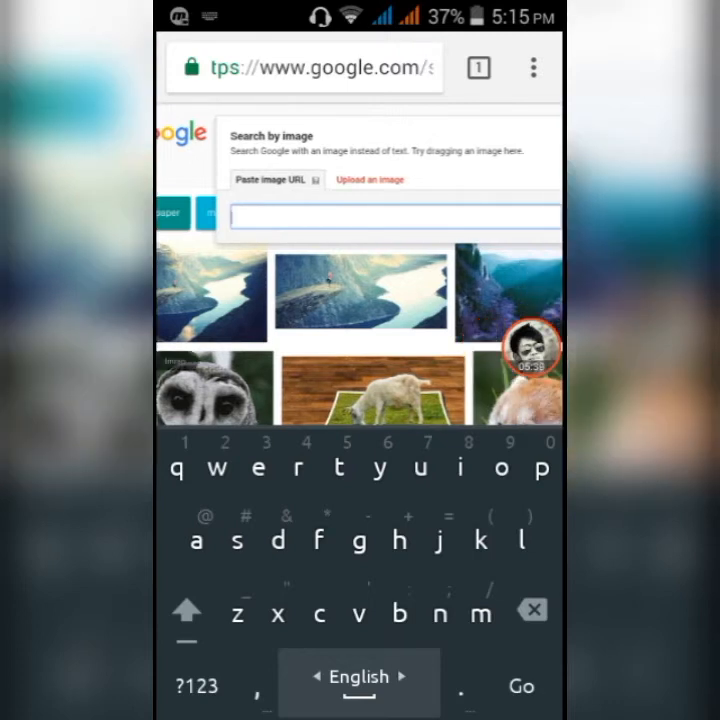
Choose 'Upload an image' in Search by image and bring up the phone's file chooser.
left_click(370, 180)
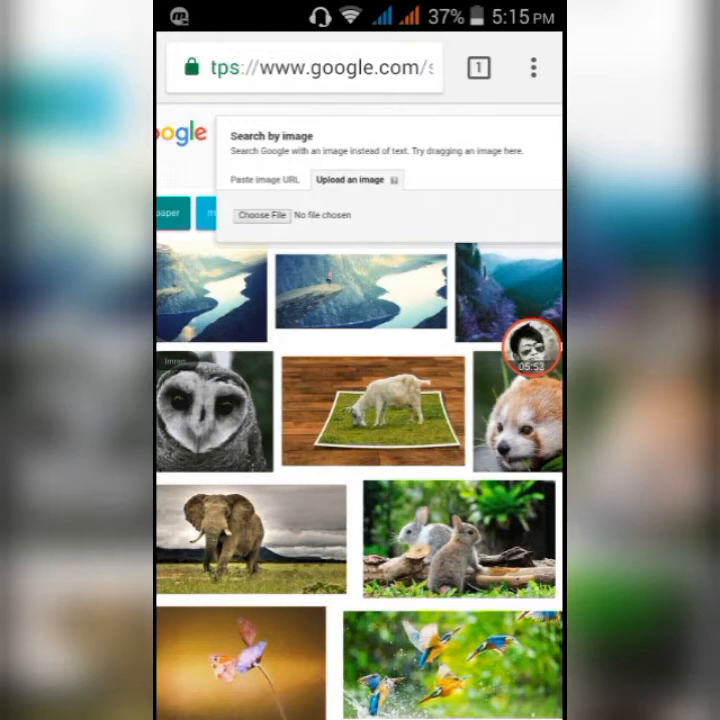
left_click(260, 216)
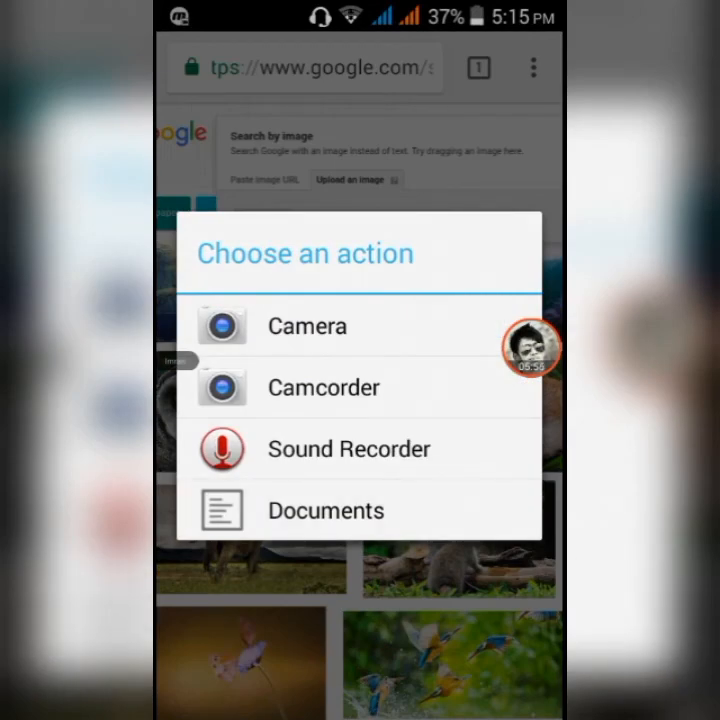
Dismiss the 'Choose an action' dialog, landing on a blank Chrome tab.
left_click(324, 510)
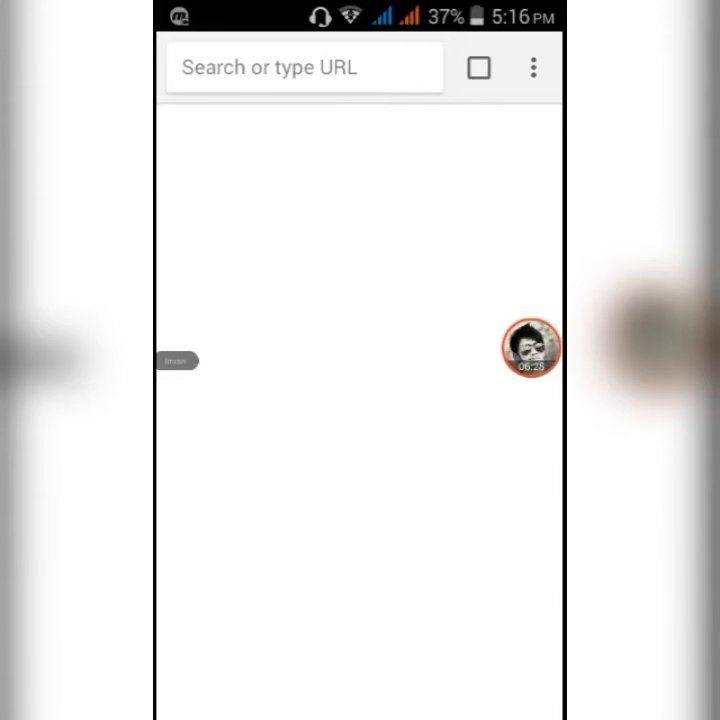
Return to the Google Images results for 'image' in Chrome.
left_click(300, 68)
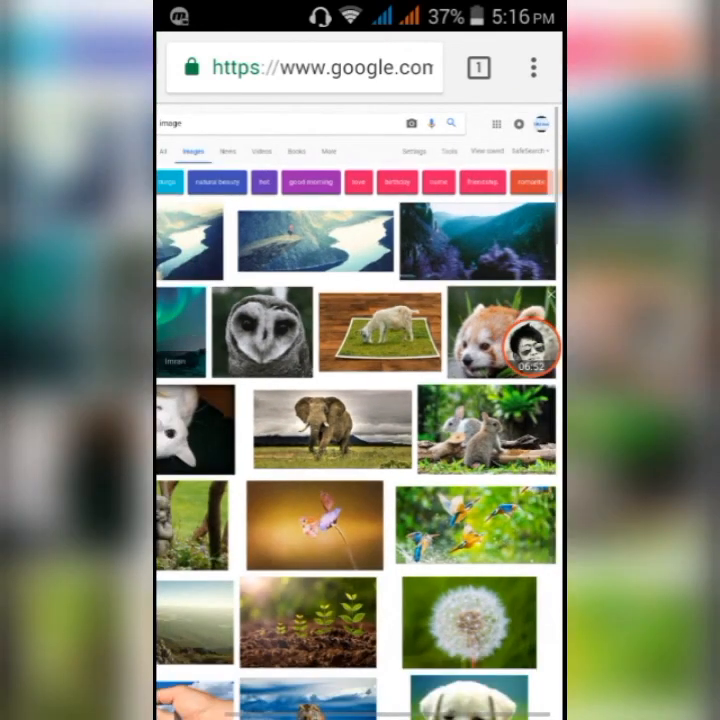
Reopen Search by image and set it to upload a picture from the phone.
scroll("down", 3)
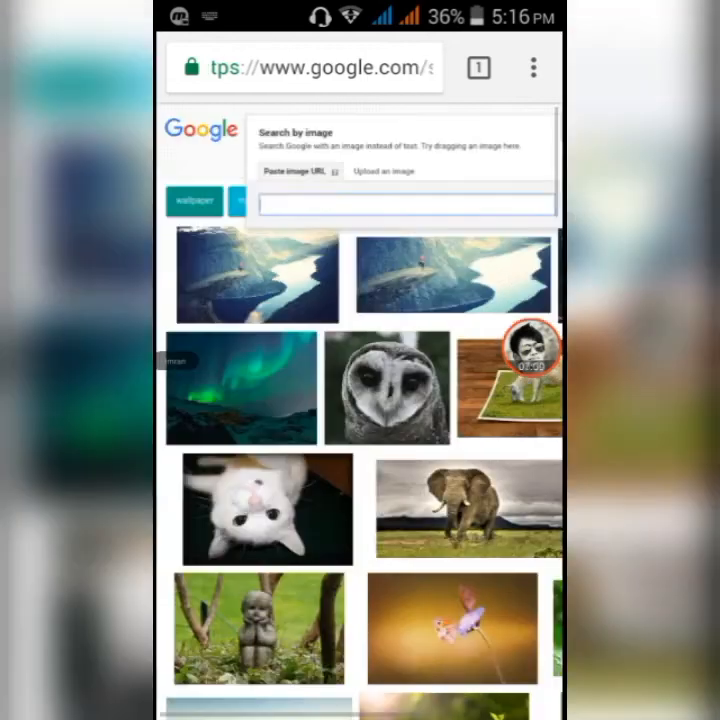
left_click(406, 204)
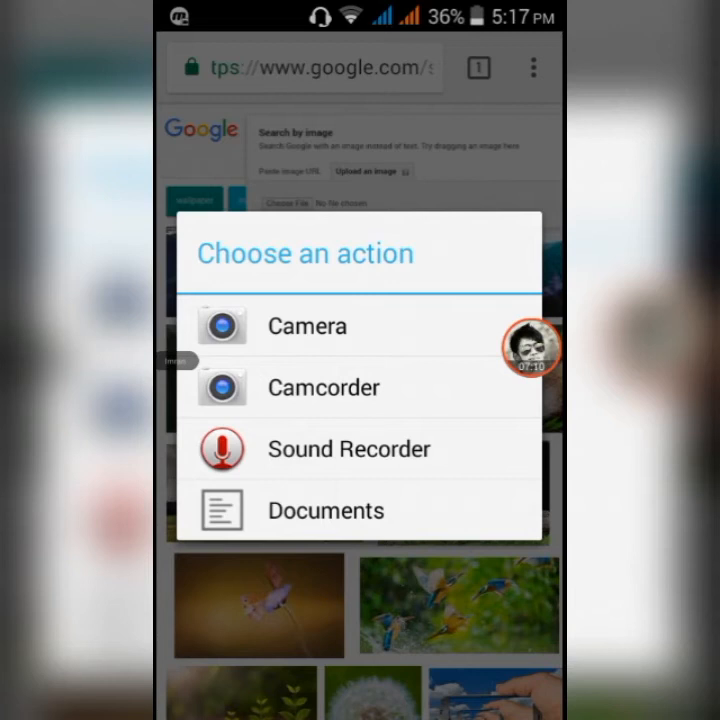
Pick Documents, then Gallery, and select the photo from the Download album to upload.
left_click(324, 510)
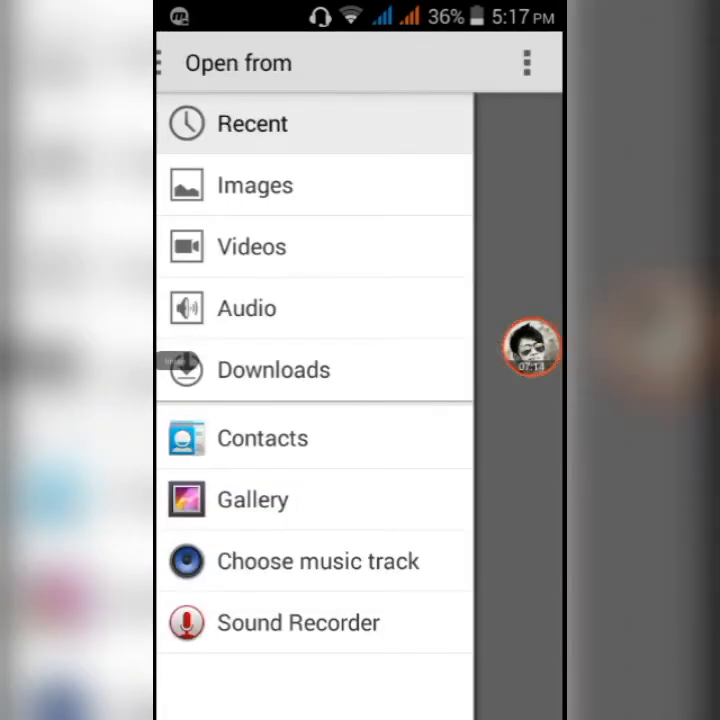
left_click(252, 500)
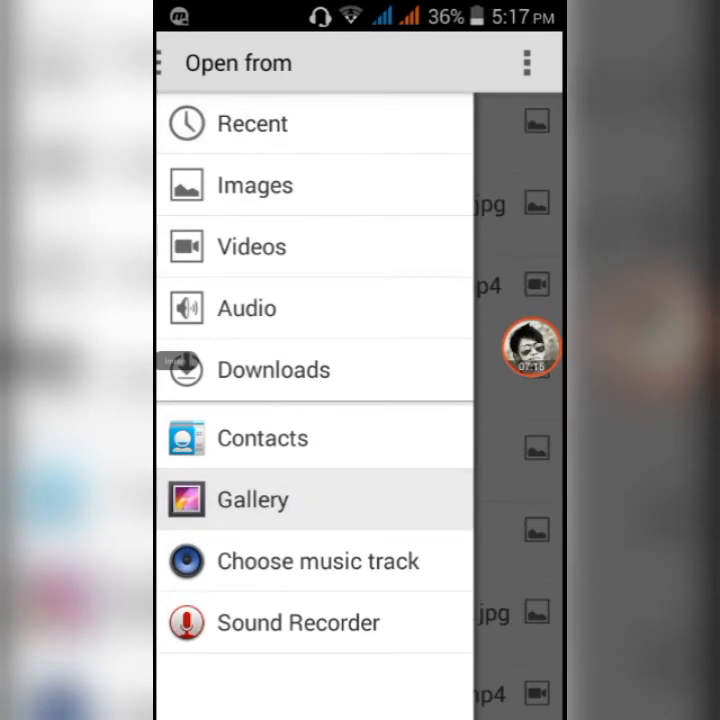
left_click(252, 500)
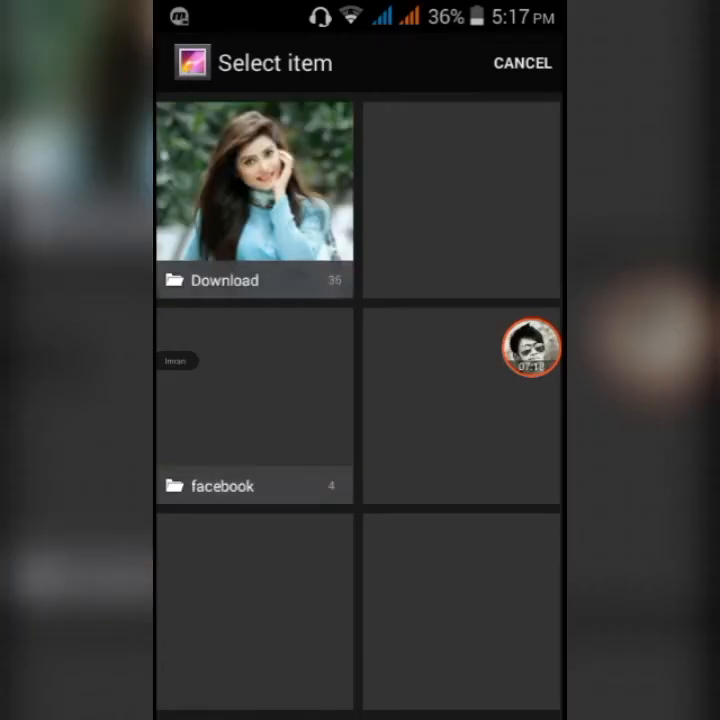
left_click(254, 180)
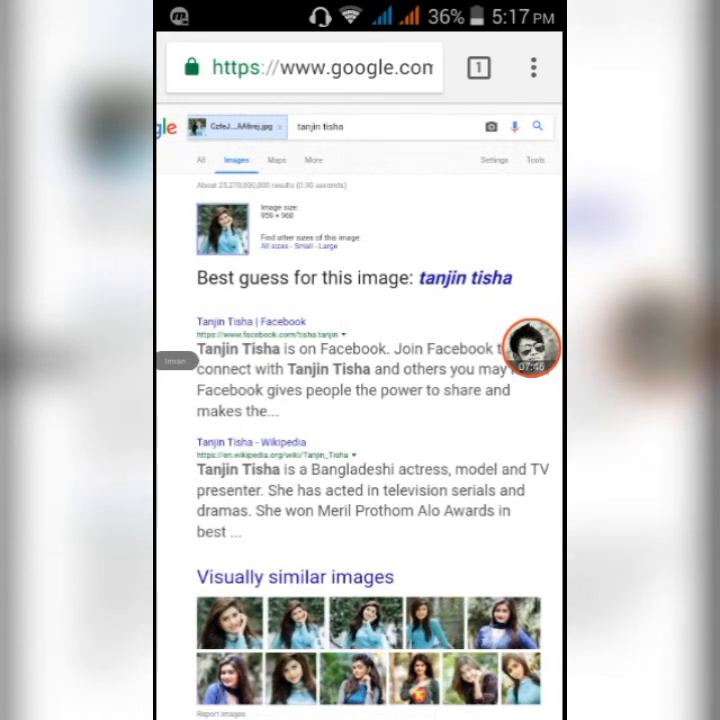
Scroll through the tanjin tisha best guess, similar images and matching pages, then go home.
scroll("down", 3)
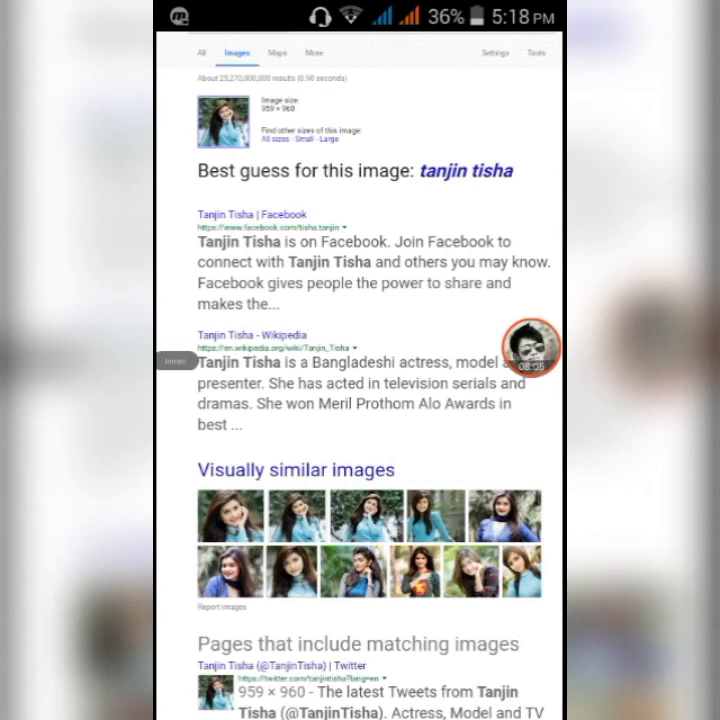
scroll("down", 3)
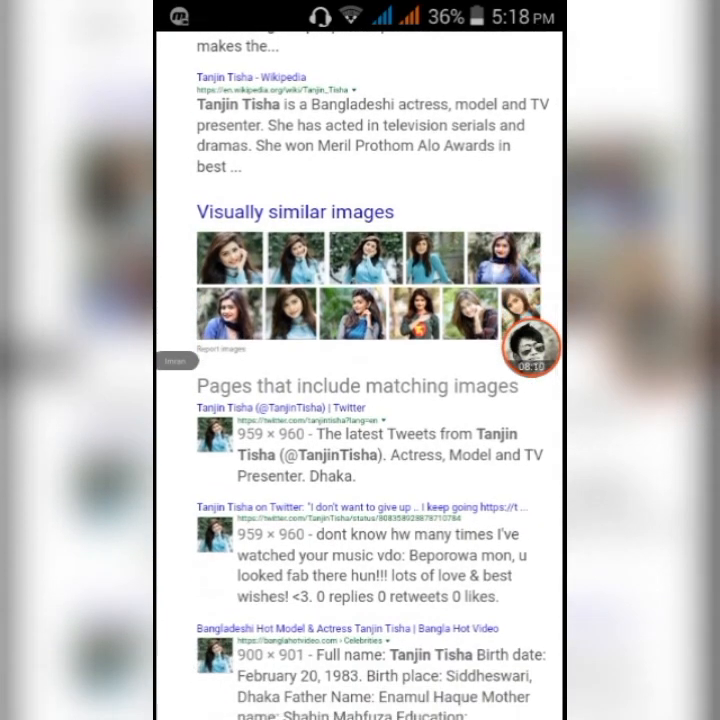
scroll("down", 3)
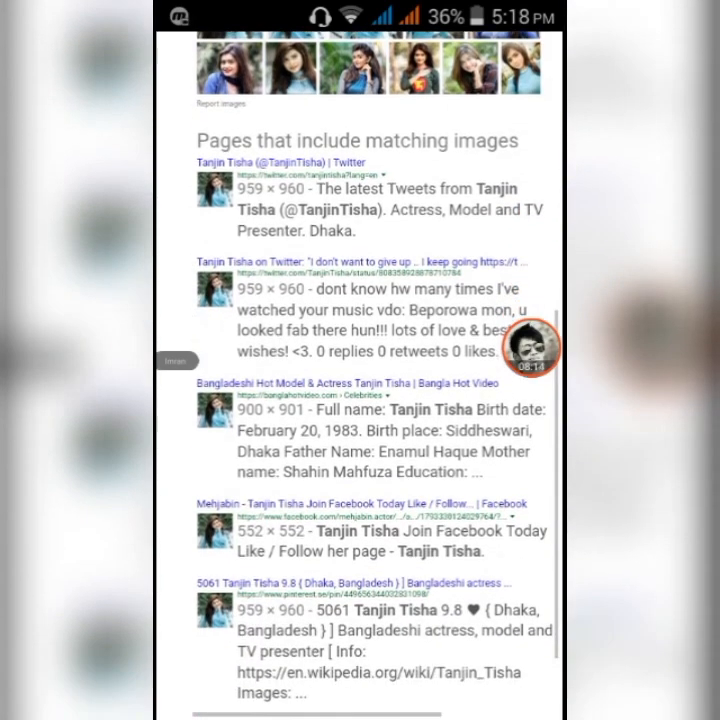
scroll("down", 3)
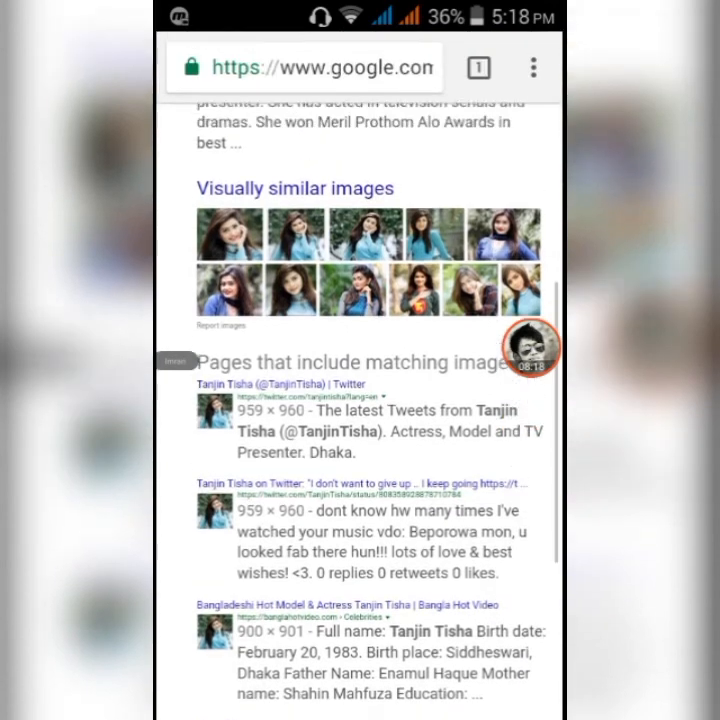
scroll("down", 3)
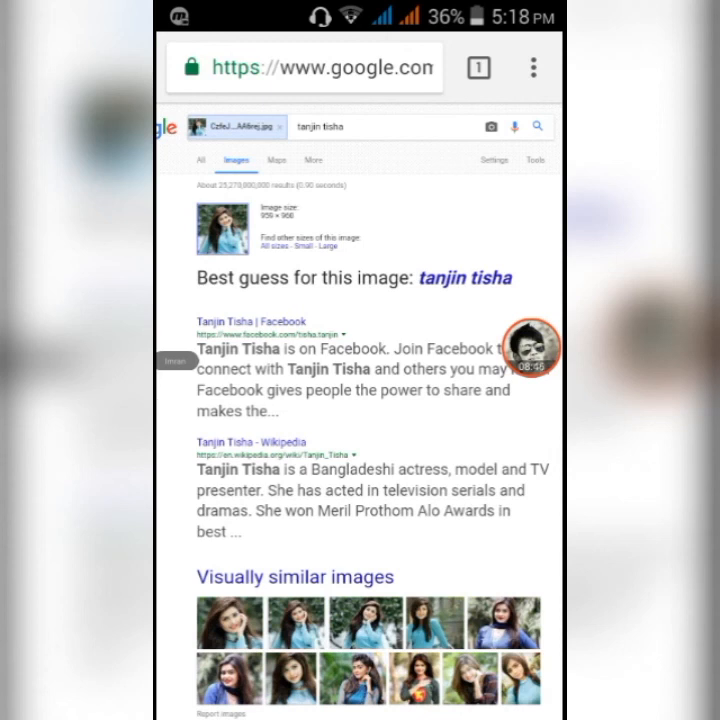
key("home")
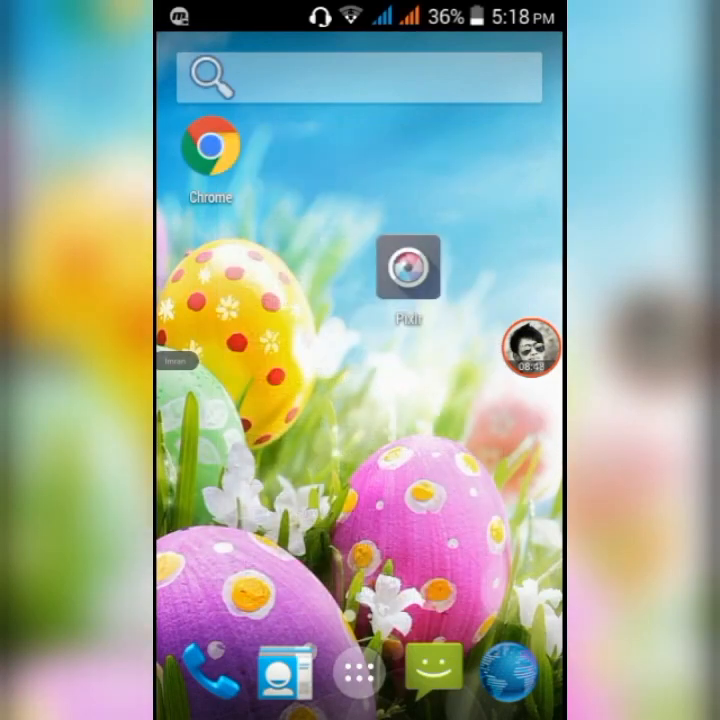